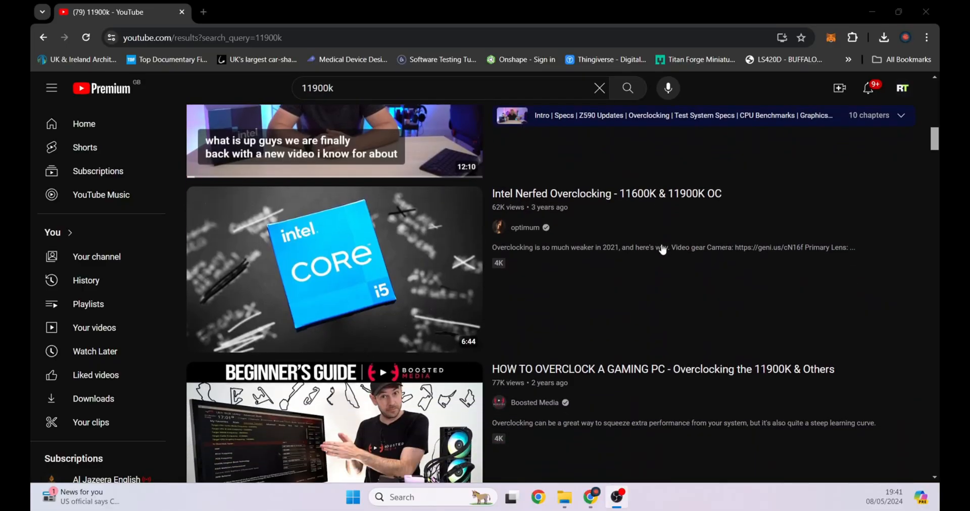
# Scroll the i9-11900KF ARK page from Essentials down to CPU Specifications showing 8 cores and 16 threads
pyautogui.scroll(-3)
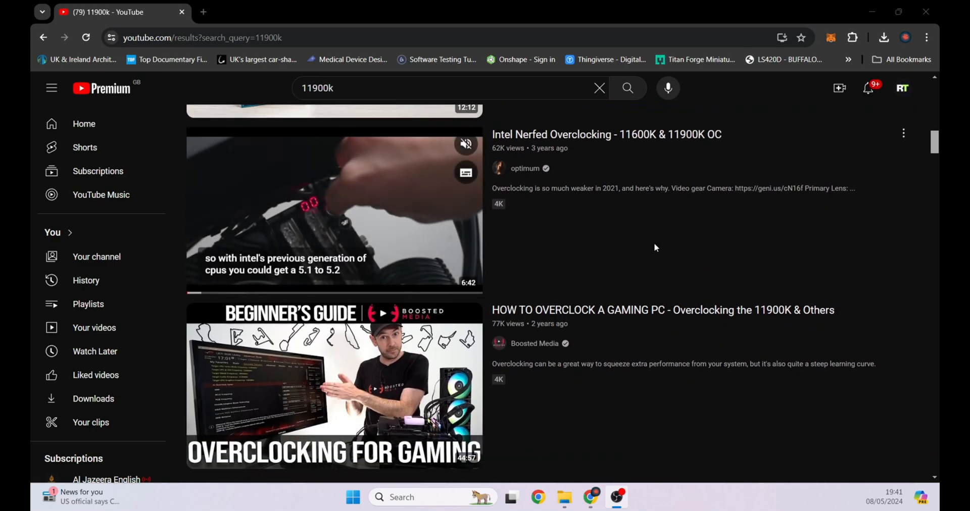
pyautogui.scroll(-3)
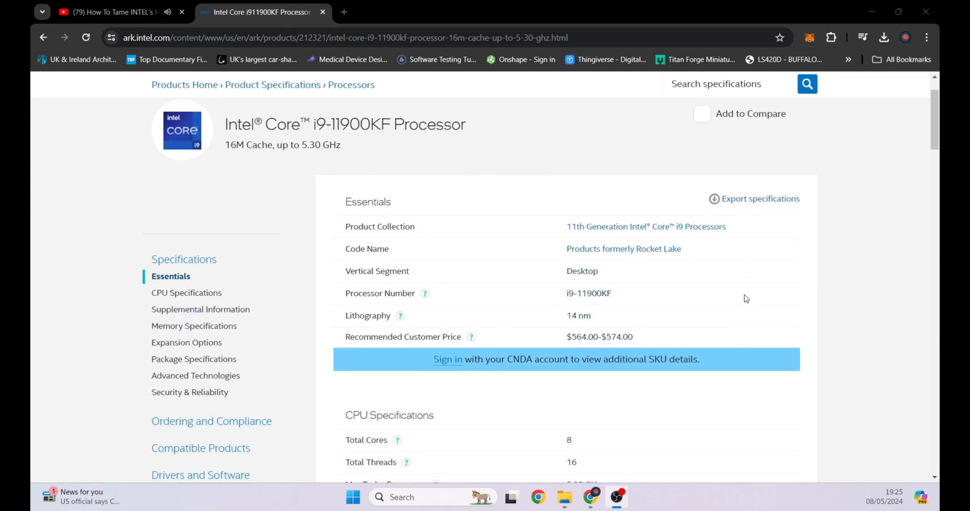
pyautogui.scroll(-3)
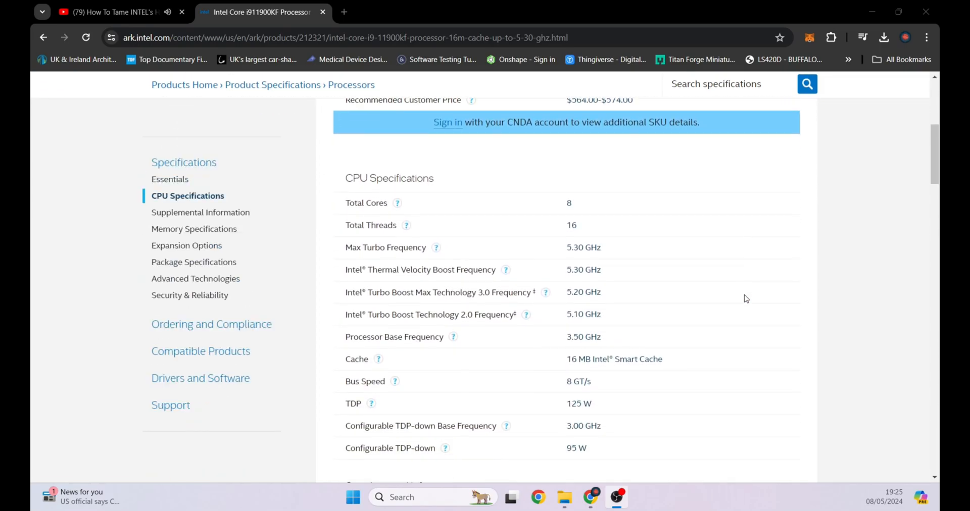
pyautogui.scroll(-3)
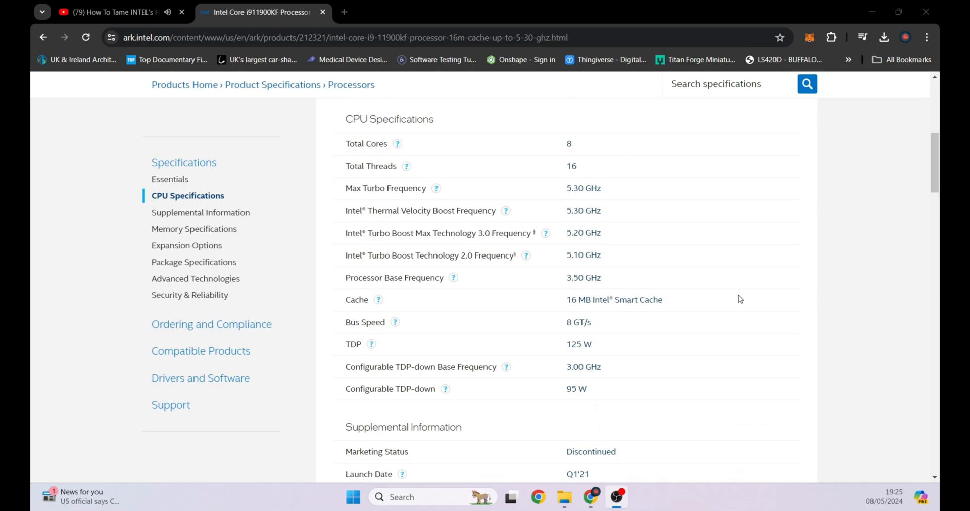
pyautogui.scroll(-3)
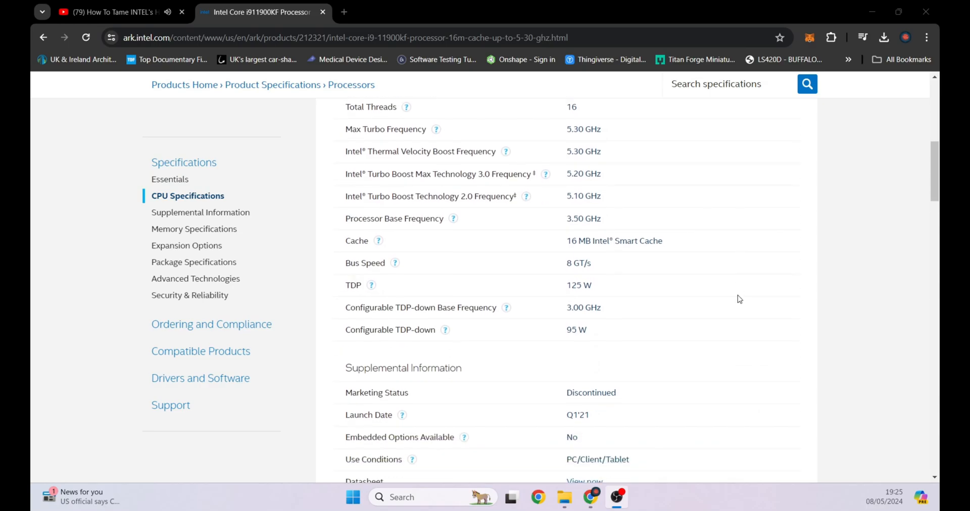
pyautogui.scroll(-3)
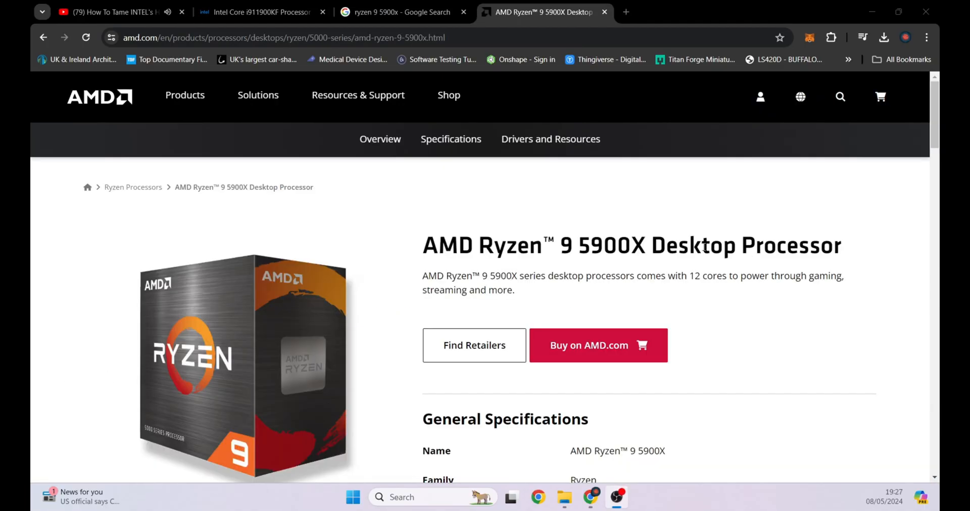
# Scroll the Ryzen 9 5900X page down to General Specifications listing 12 cores and 24 threads
pyautogui.scroll(-3)
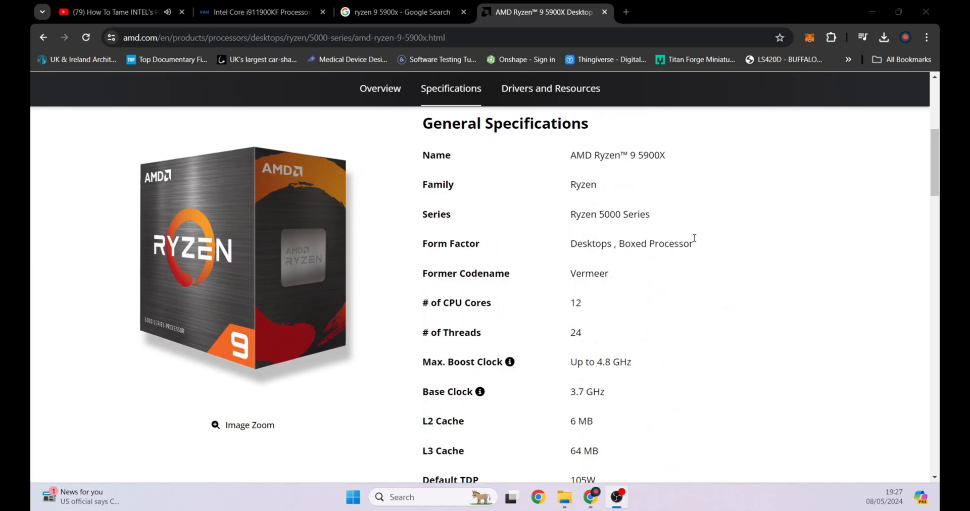
pyautogui.scroll(-3)
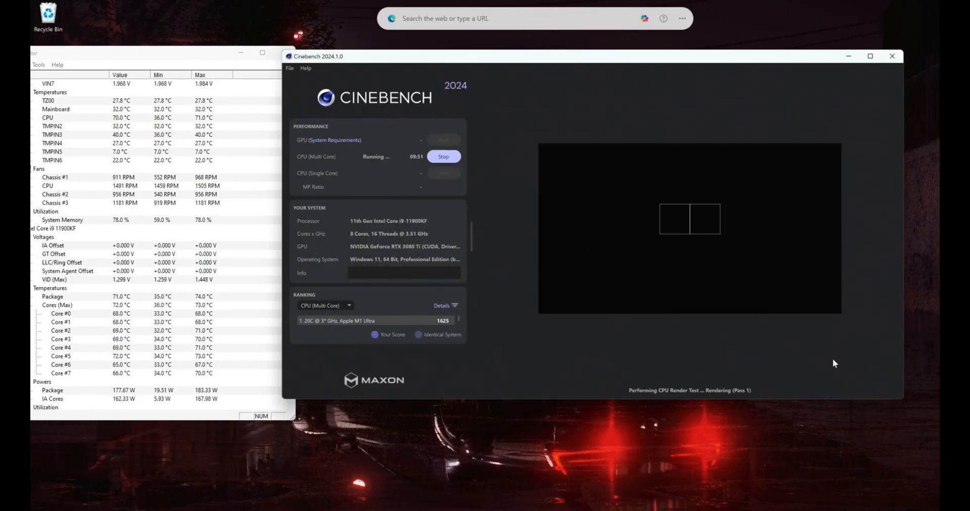
# Start the Cinebench 2024 CPU (Multi Core) render test on the i9-11900KF
pyautogui.click(870, 56)
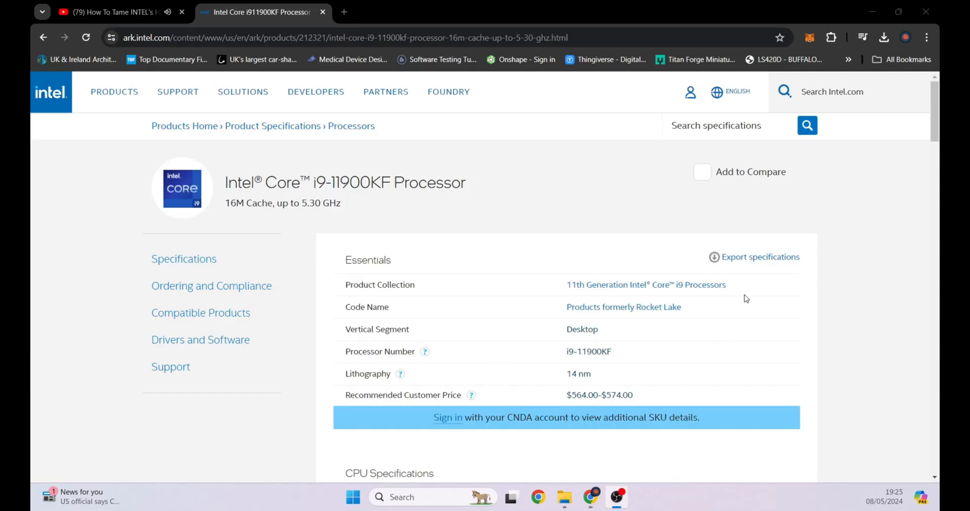
# Scroll through CPU, Supplemental, Memory and Package Specifications down to Advanced Technologies
pyautogui.scroll(-3)
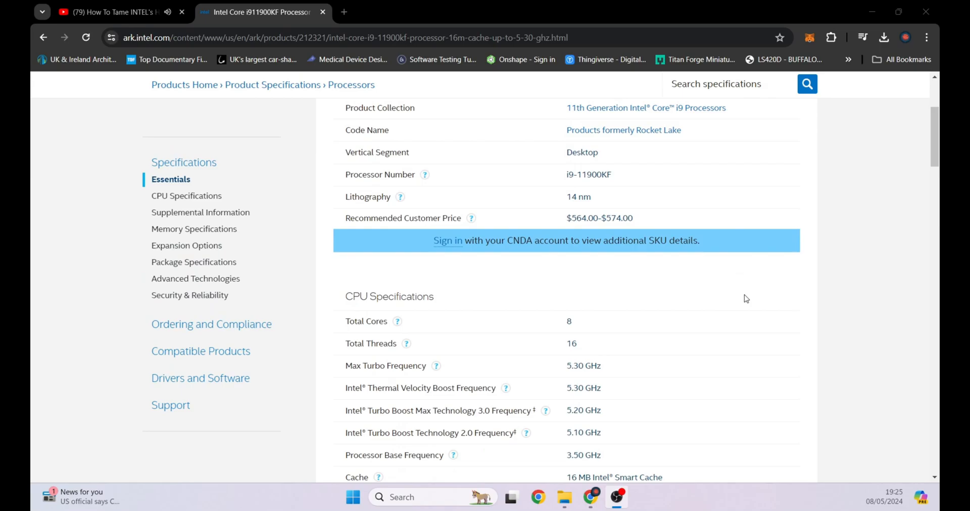
pyautogui.scroll(-3)
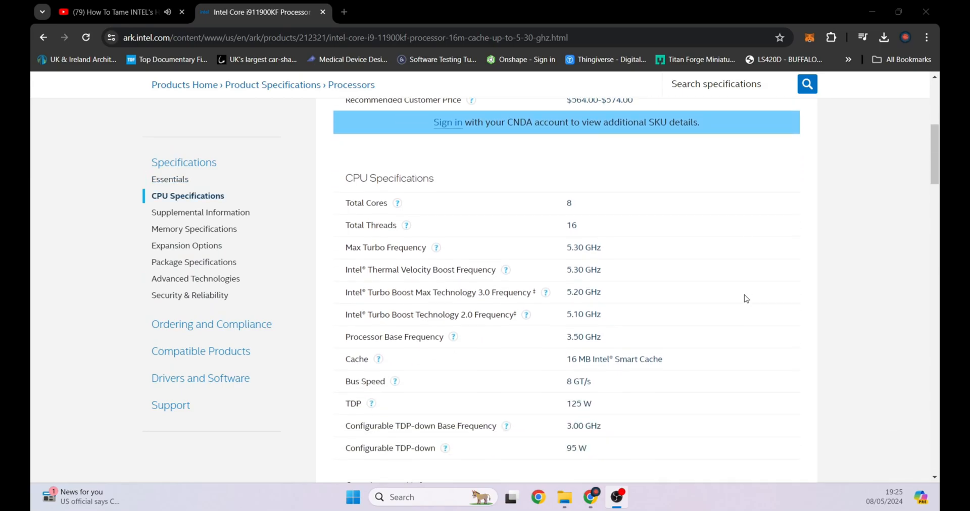
pyautogui.scroll(-3)
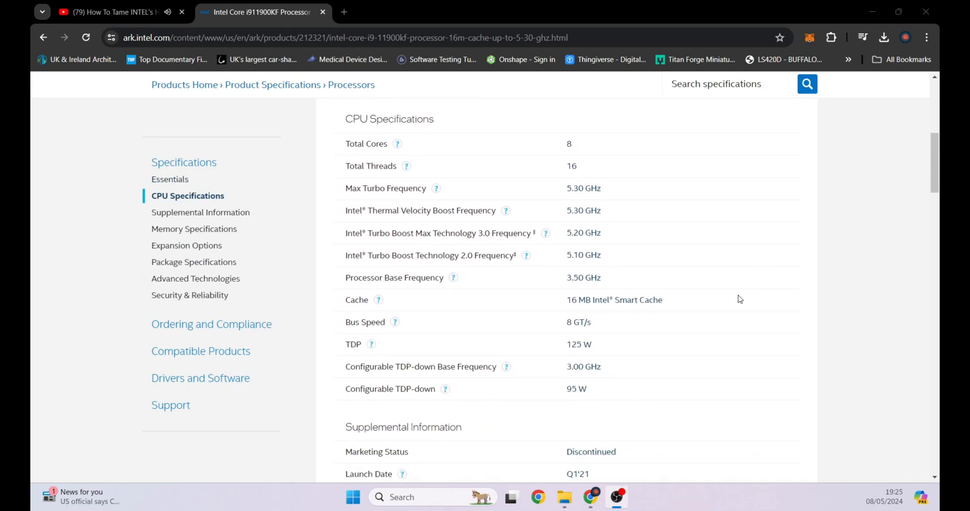
pyautogui.scroll(-3)
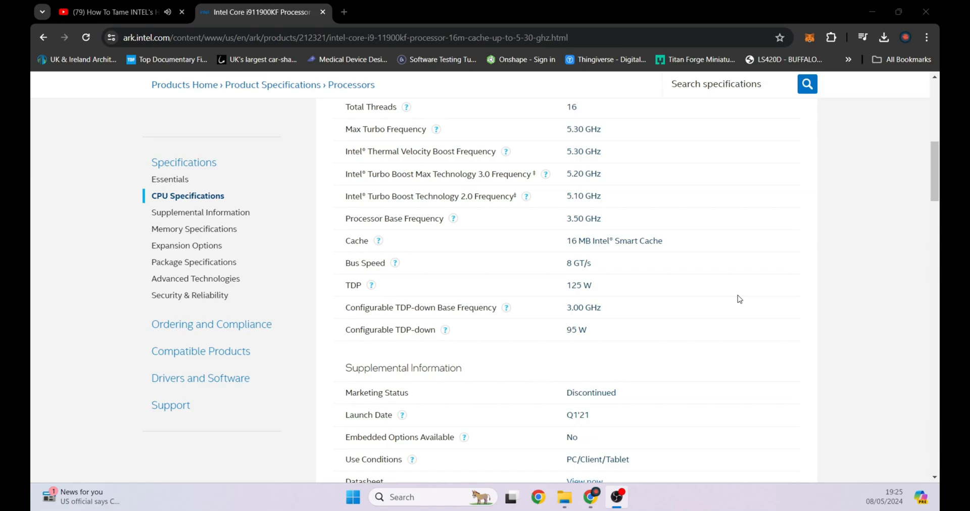
pyautogui.scroll(-3)
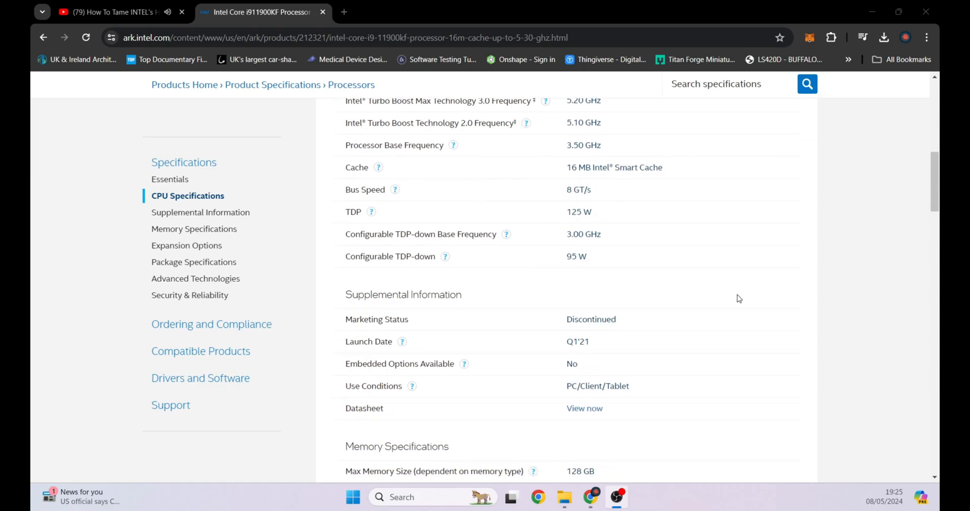
pyautogui.scroll(-3)
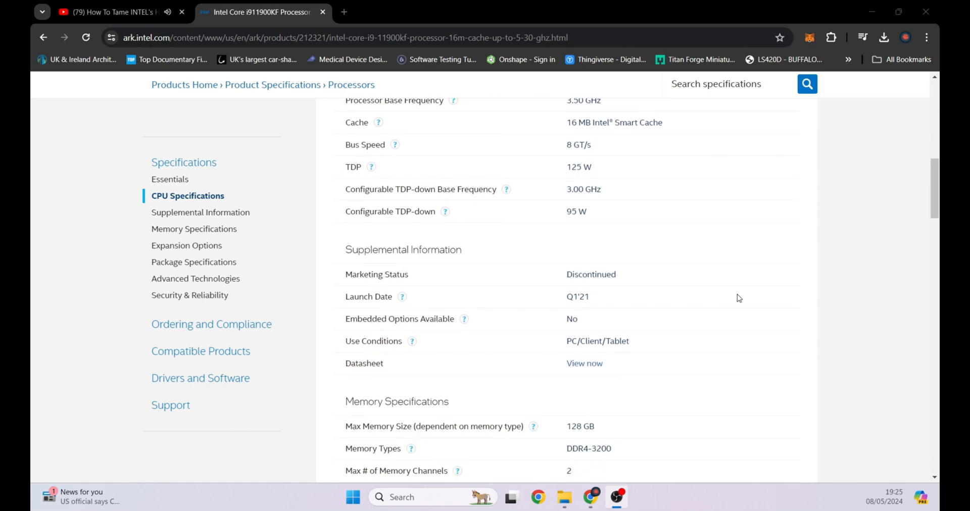
pyautogui.scroll(-3)
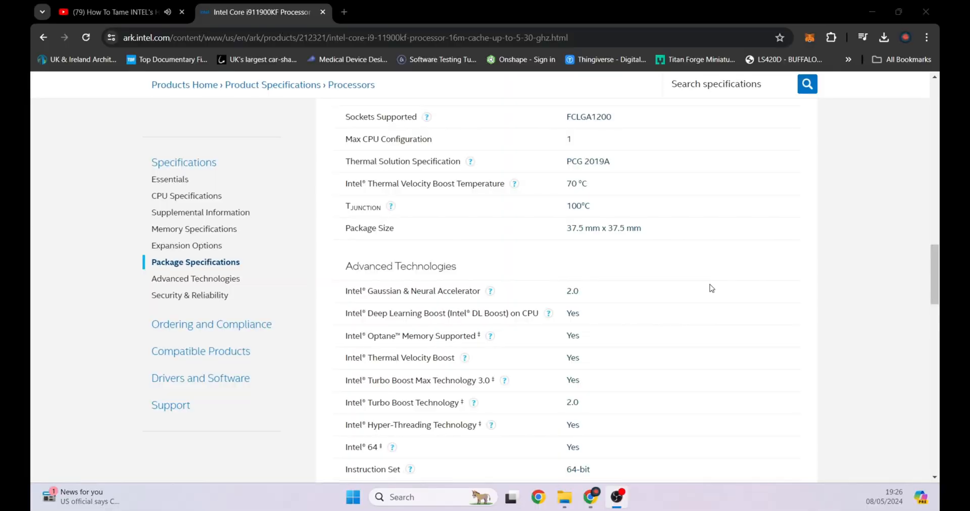
pyautogui.scroll(-3)
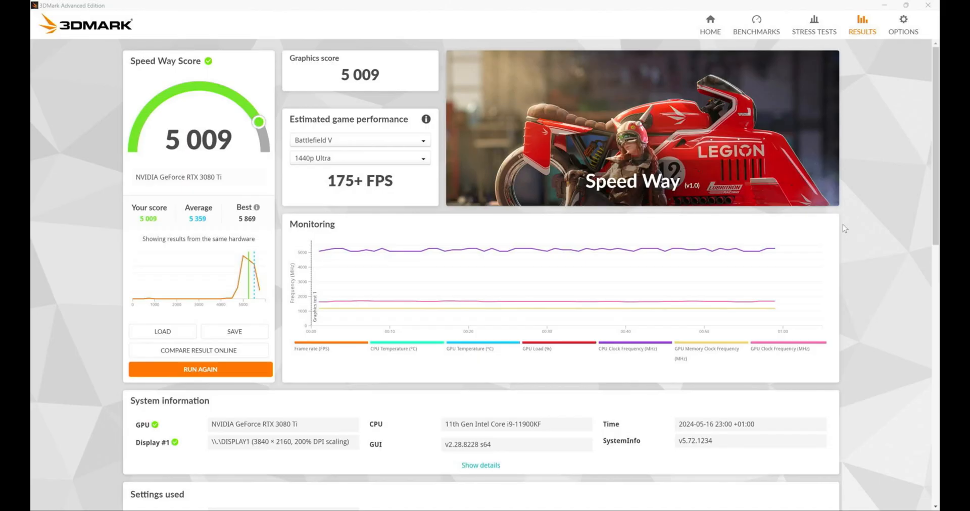
pyautogui.moveTo(351, 219)
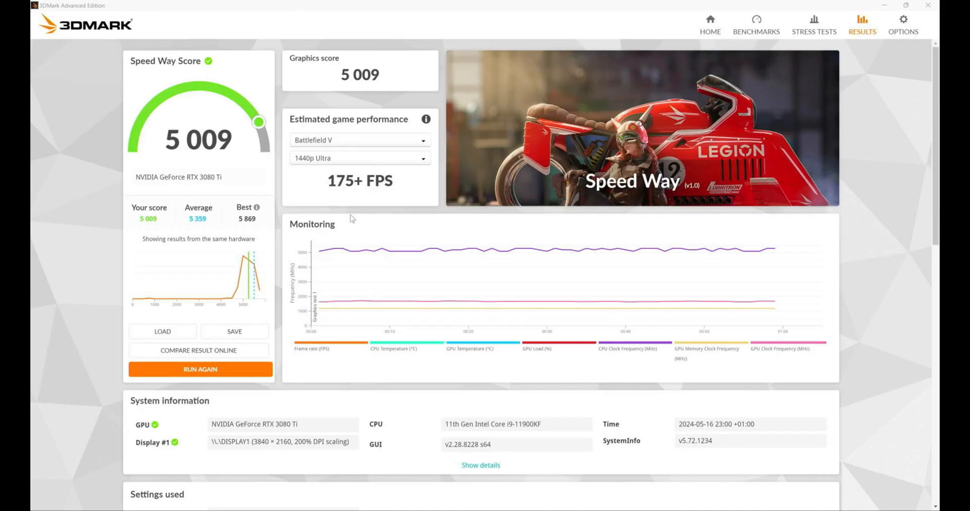
pyautogui.moveTo(153, 219)
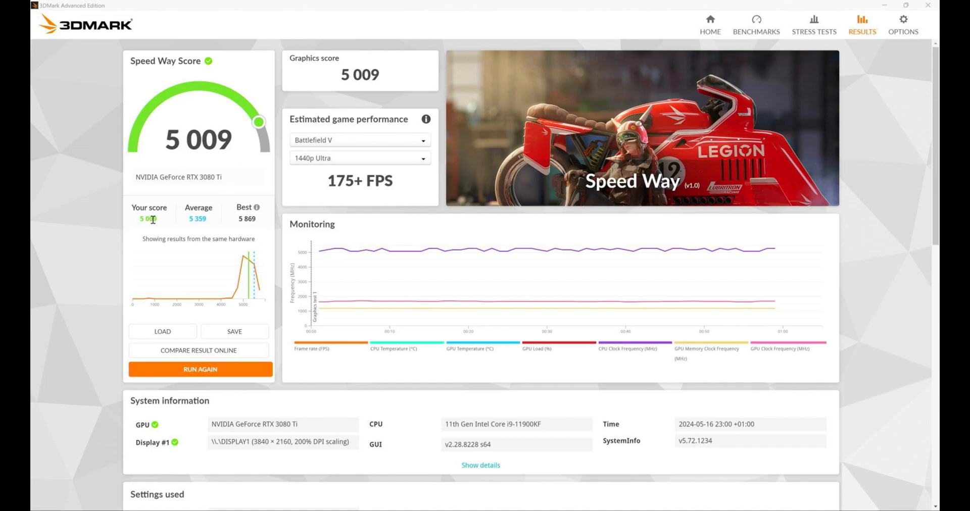
# Show the estimated 1440p Ultra frame rate for GTA V in 3DMark's game performance panel
pyautogui.click(200, 369)
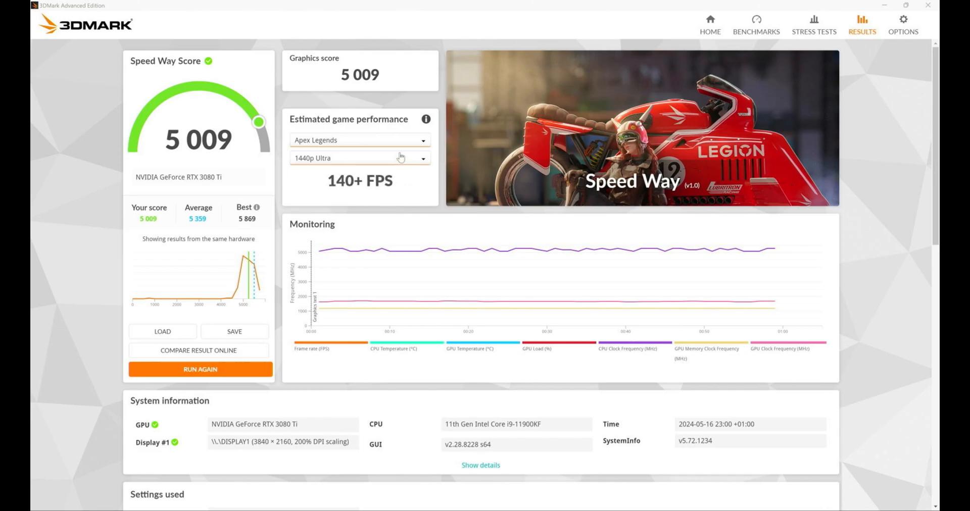
pyautogui.click(359, 139)
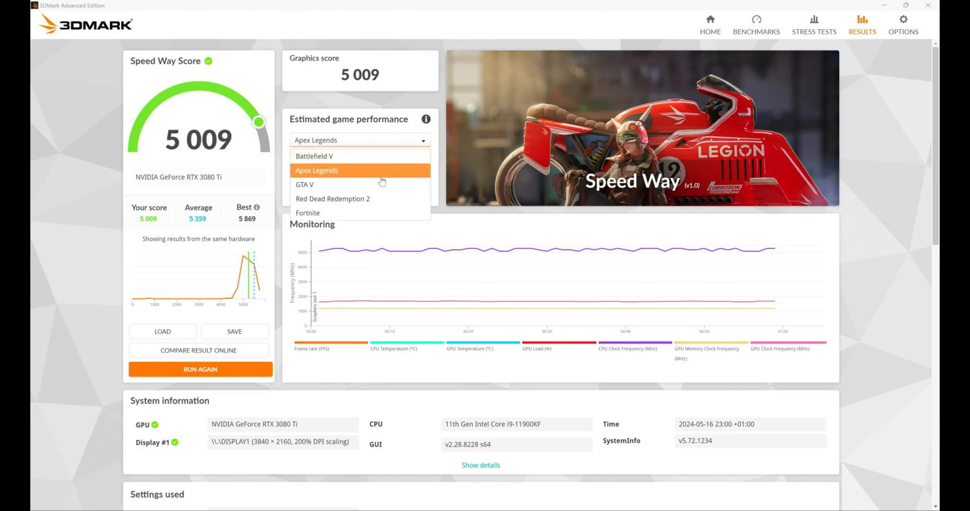
pyautogui.click(304, 184)
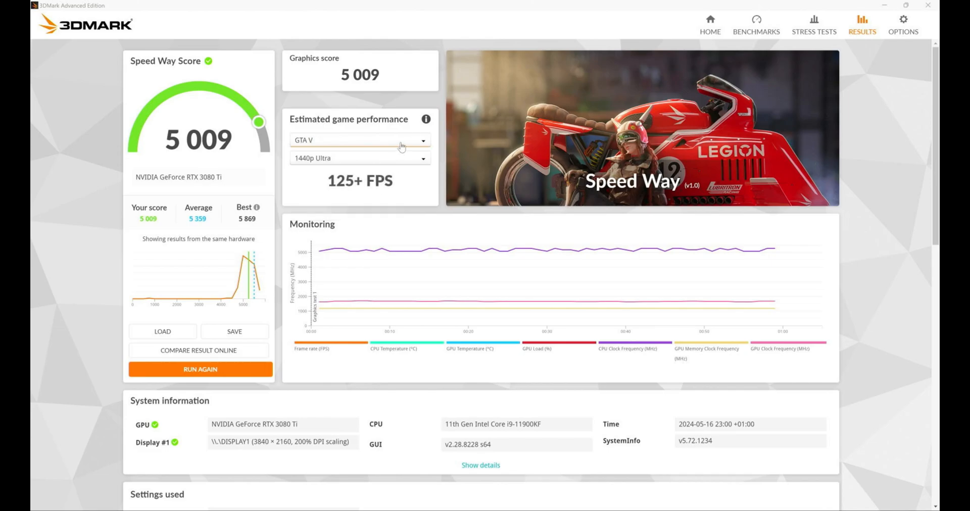
# Switch the 1440p Ultra estimate to Battlefield V, then Red Dead Redemption 2
pyautogui.click(359, 140)
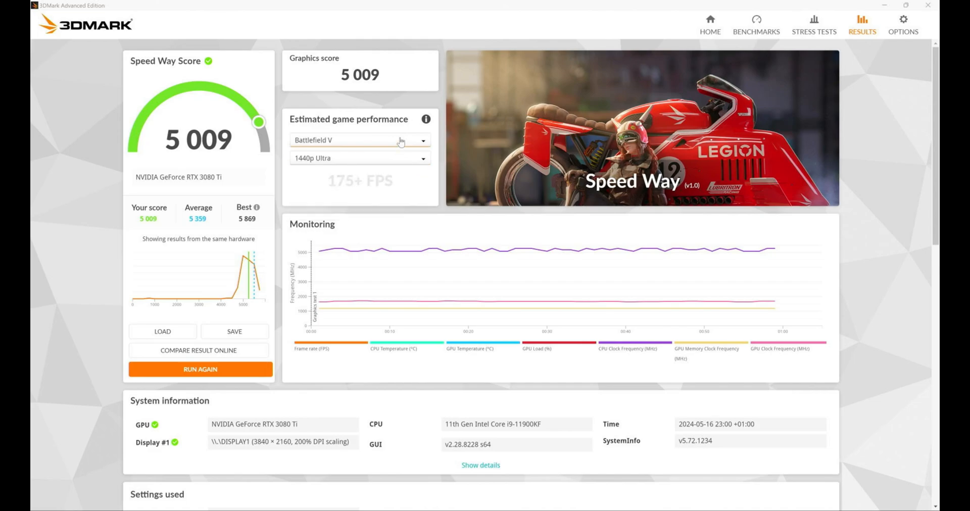
pyautogui.click(359, 140)
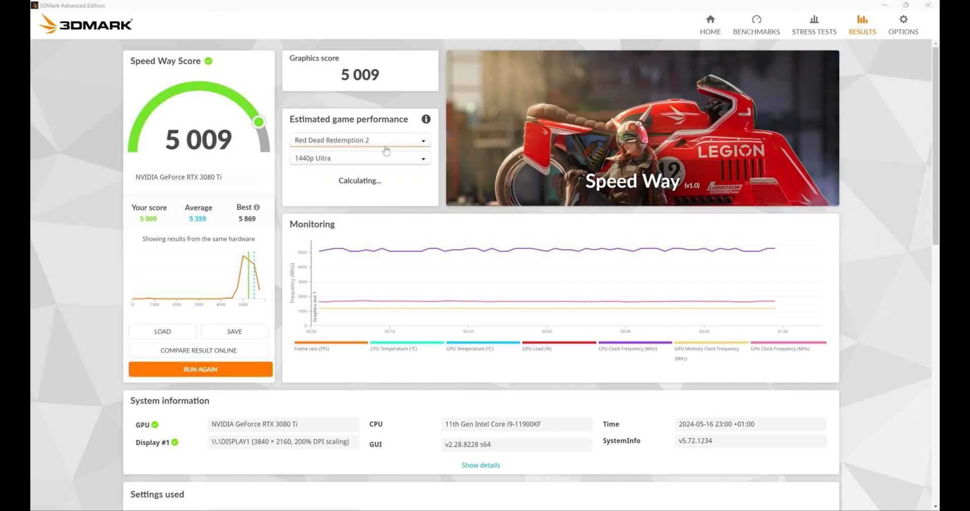
pyautogui.click(199, 350)
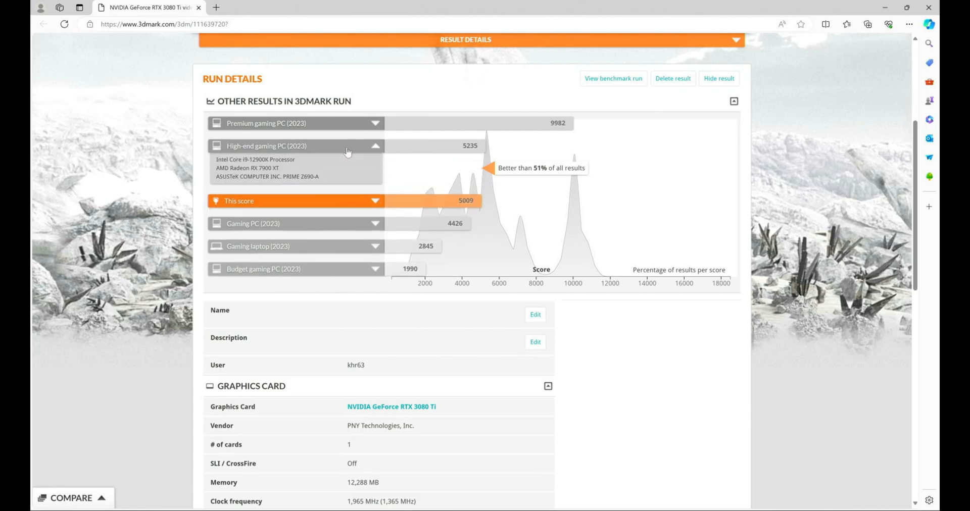
pyautogui.moveTo(321, 181)
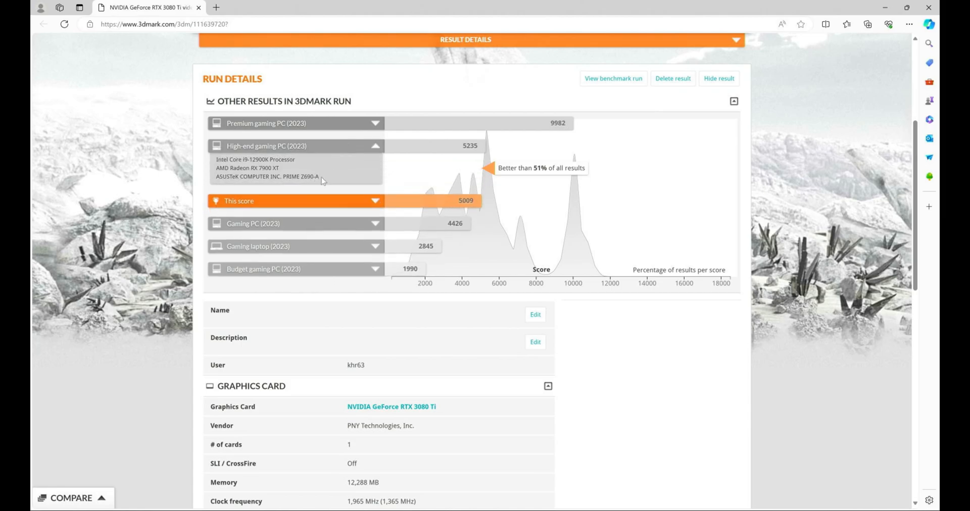
pyautogui.moveTo(325, 197)
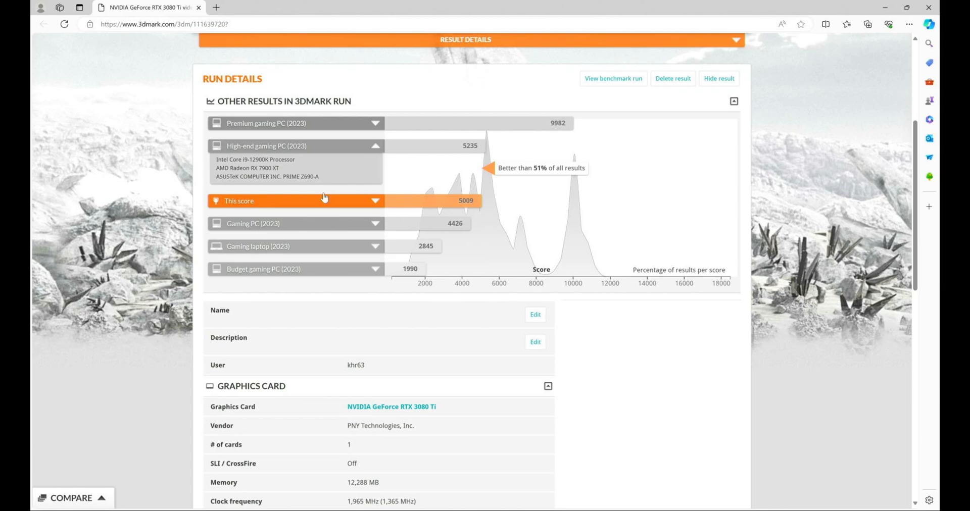
# Expand the Premium gaming PC (2023) row to reveal its Ryzen 9 7950X3D and RTX 4090 hardware
pyautogui.click(295, 123)
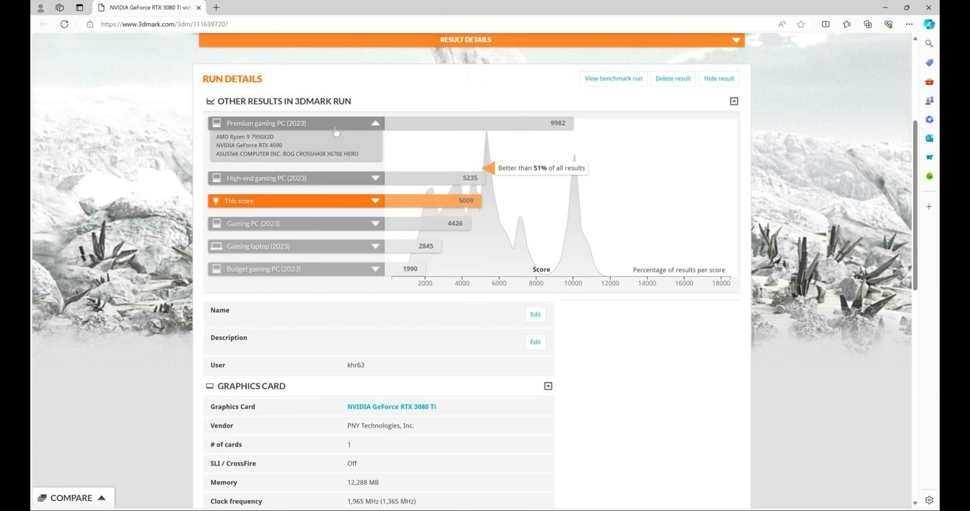
pyautogui.moveTo(360, 220)
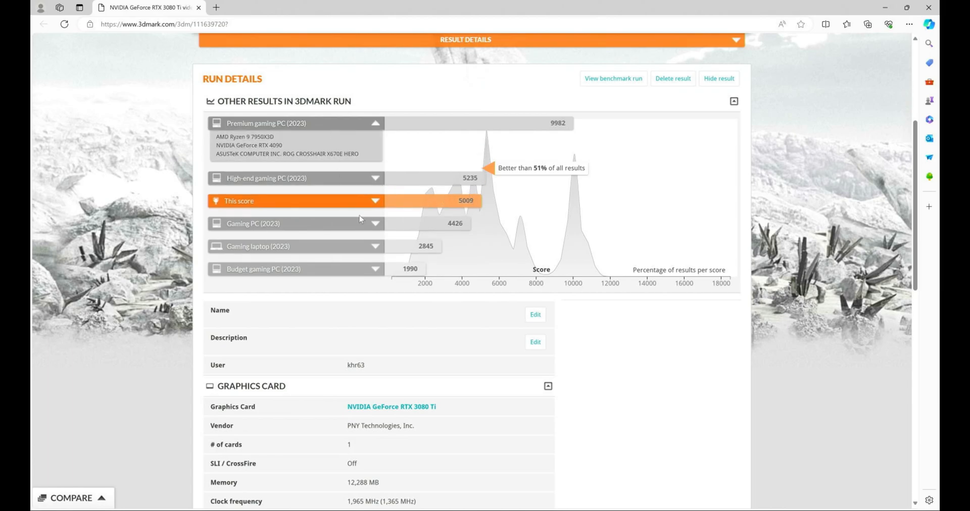
pyautogui.moveTo(339, 215)
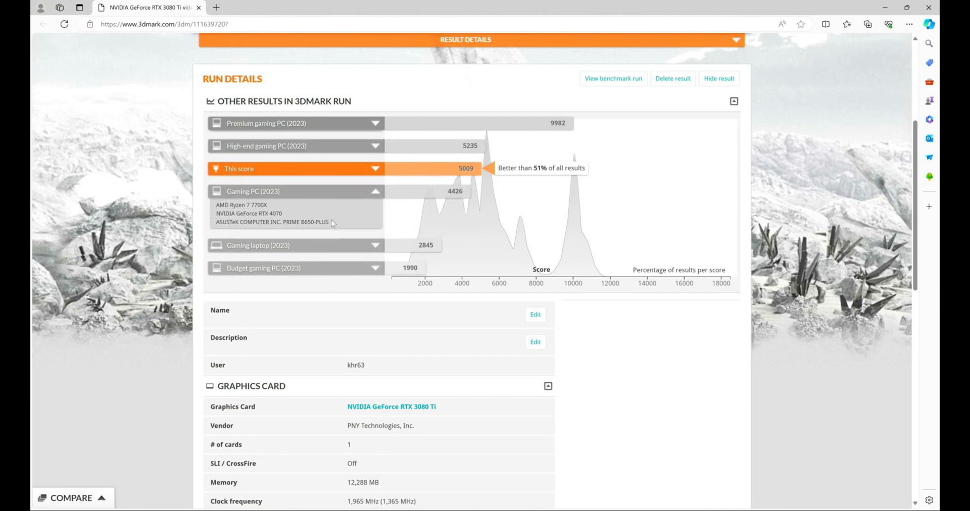
pyautogui.moveTo(397, 218)
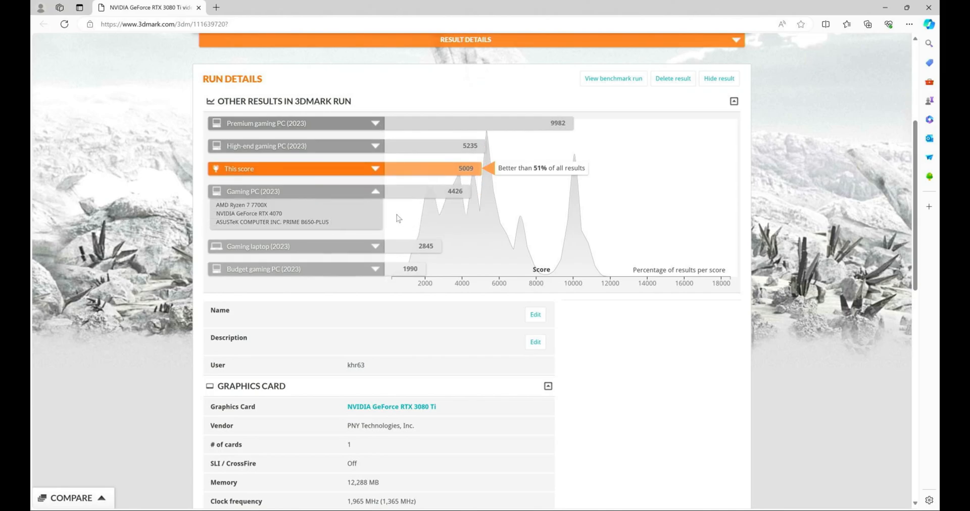
pyautogui.moveTo(366, 218)
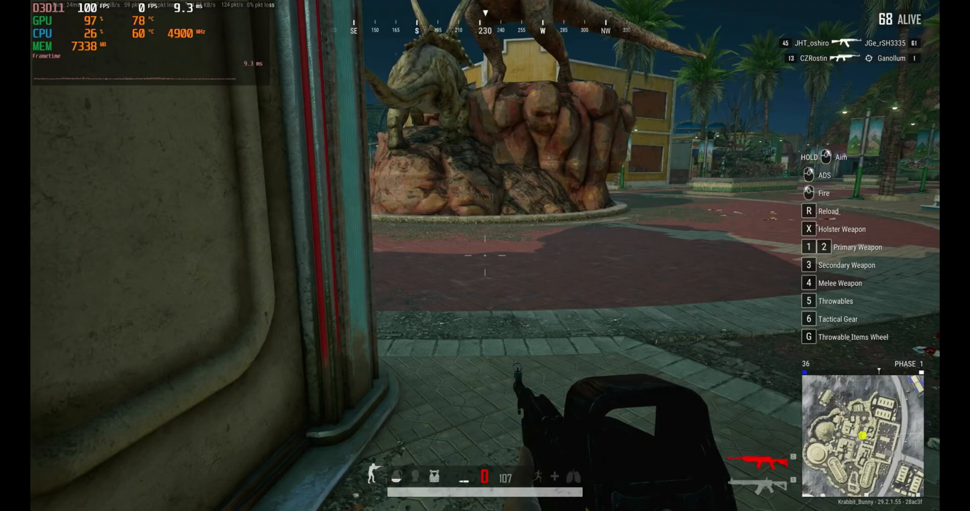
pyautogui.moveTo(485, 255)
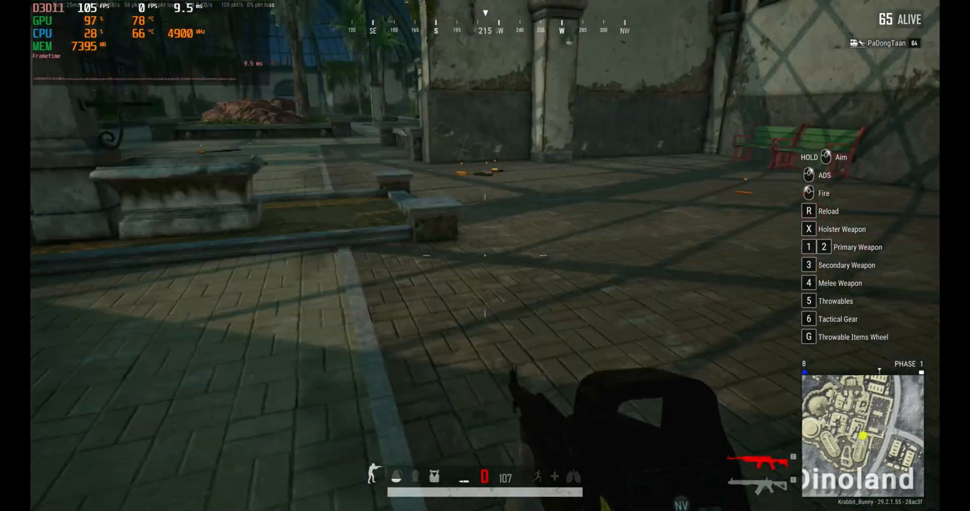
pyautogui.moveTo(485, 256)
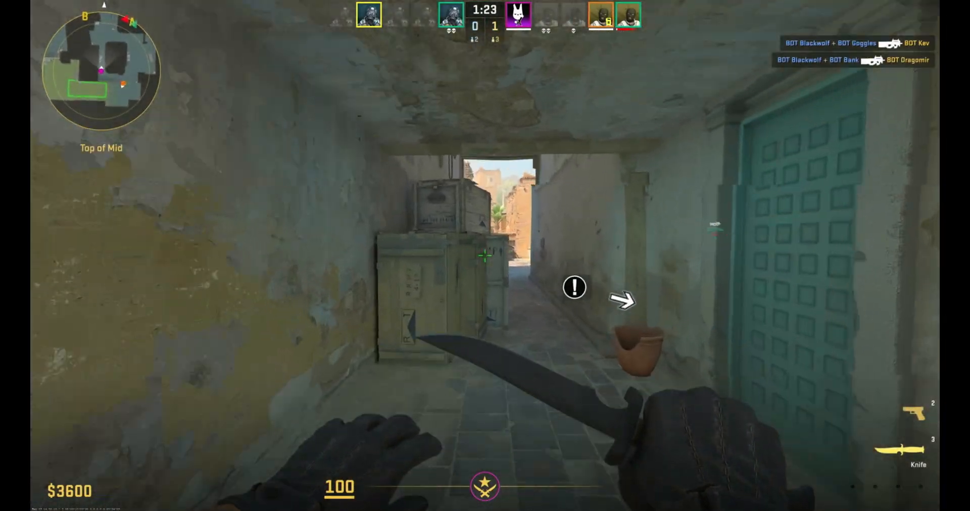
pyautogui.moveTo(485, 255)
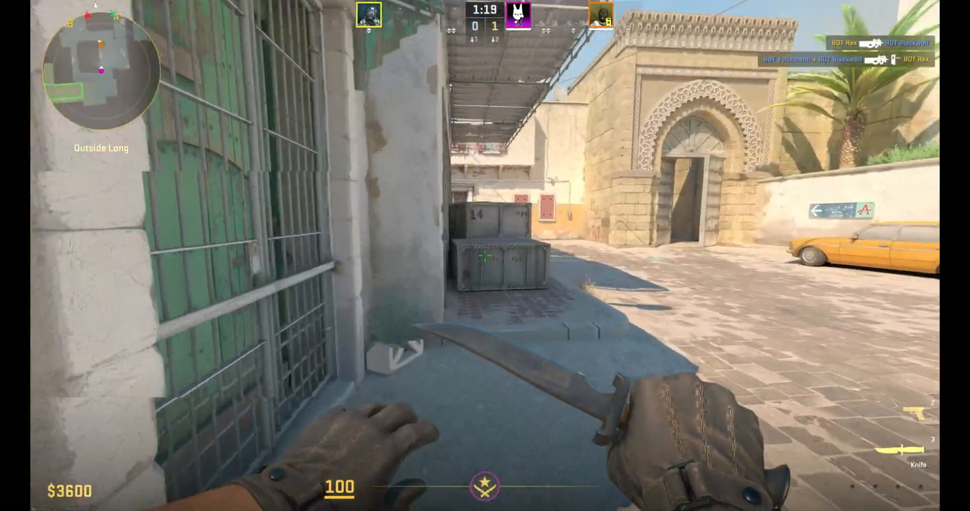
pyautogui.moveTo(485, 256)
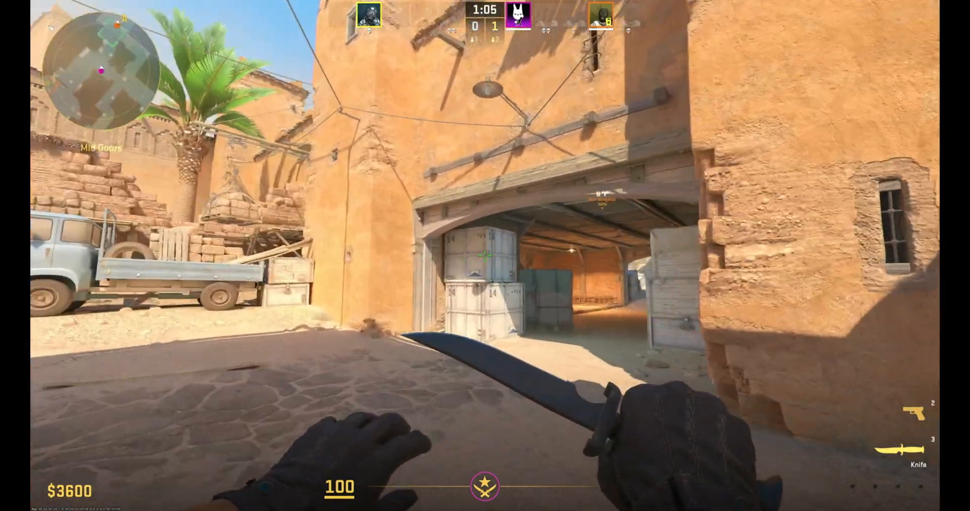
pyautogui.moveTo(247, 248)
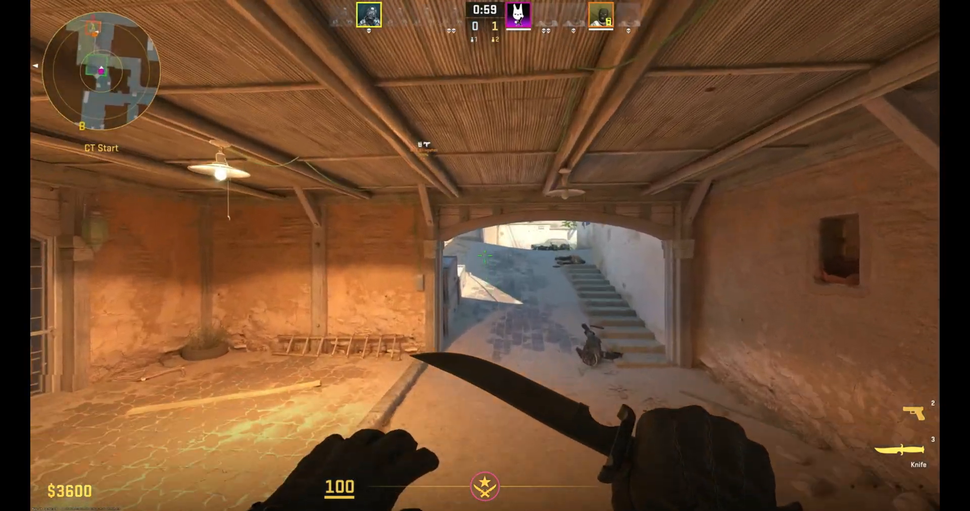
pyautogui.moveTo(485, 255)
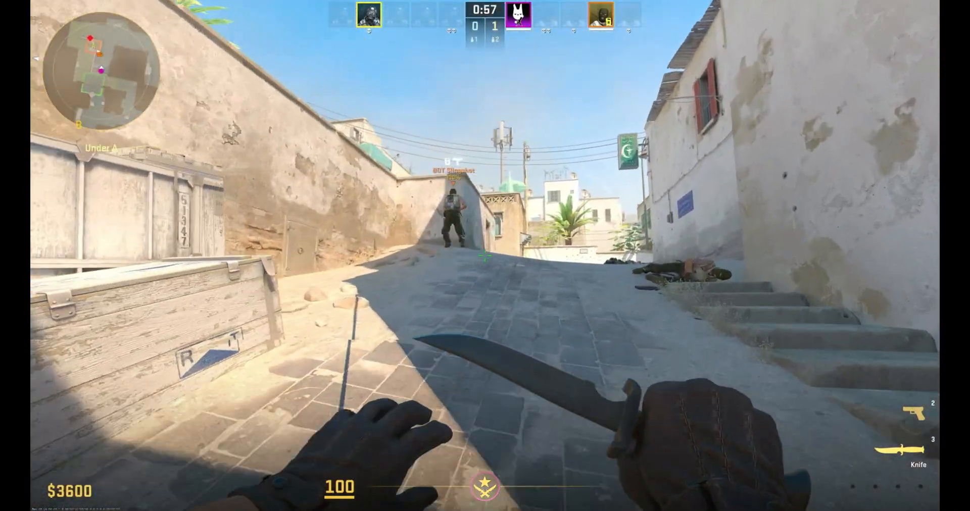